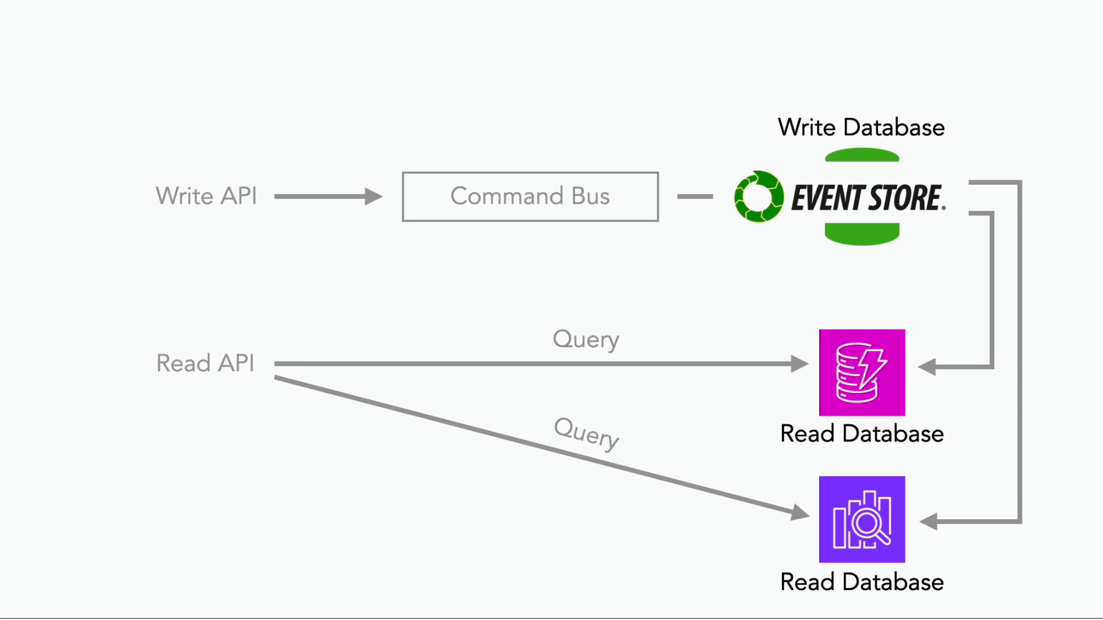
key(Right)
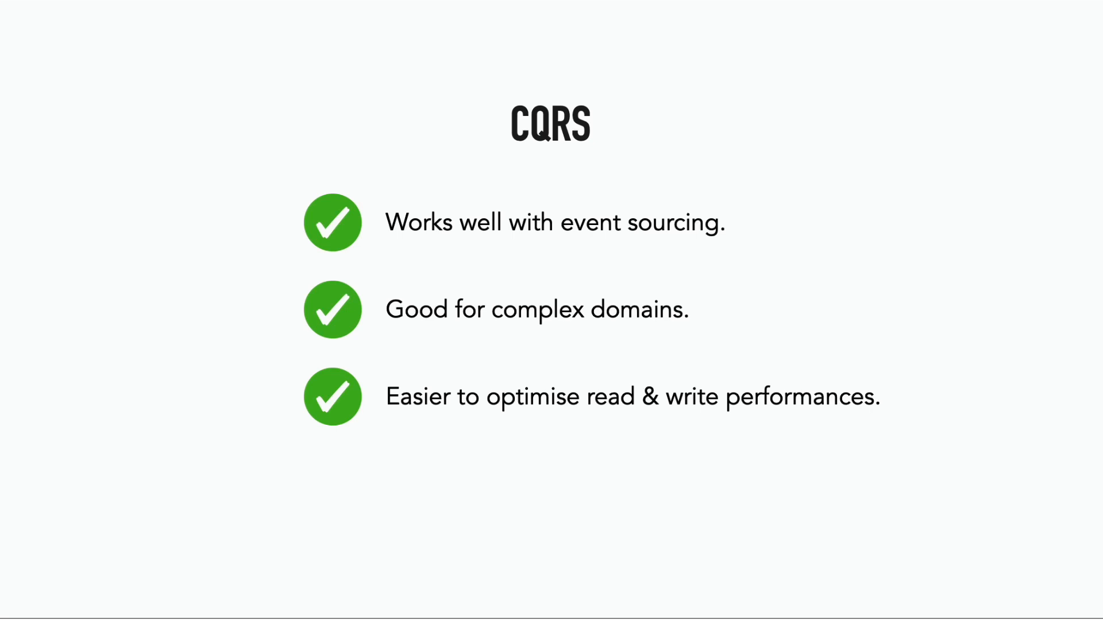
key(Right)
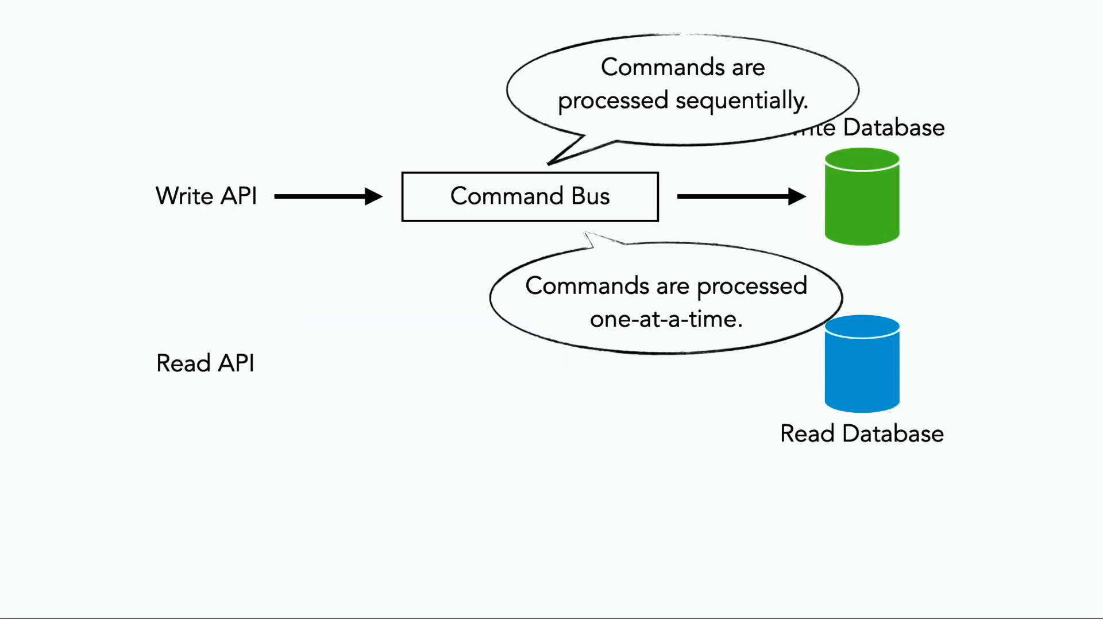